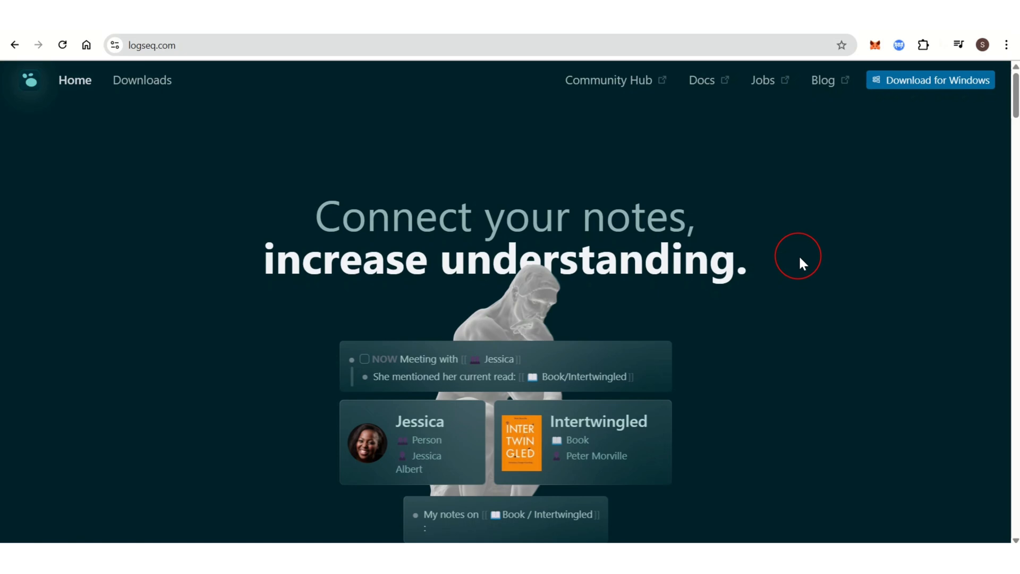
scroll(down, 3)
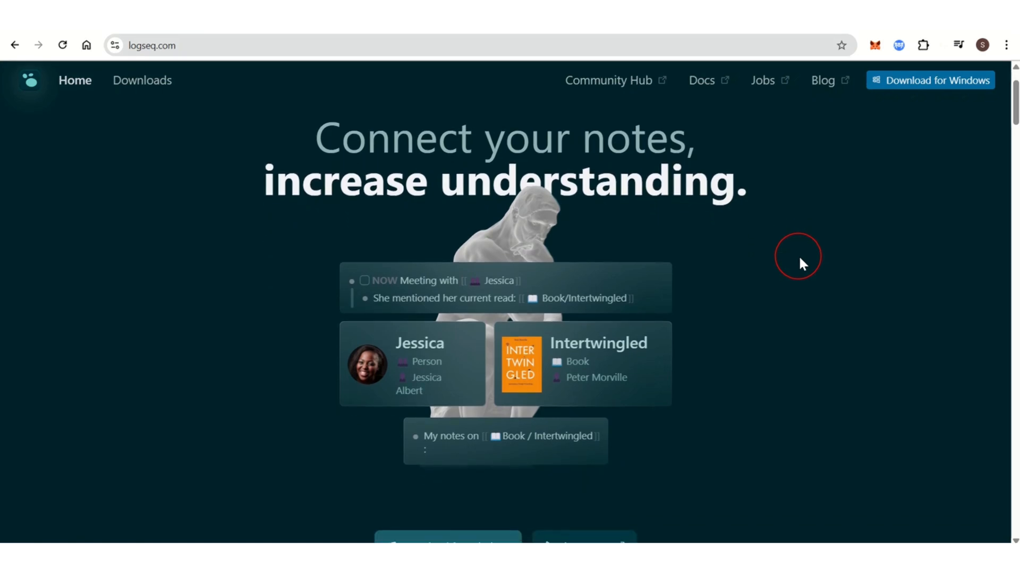
scroll(down, 3)
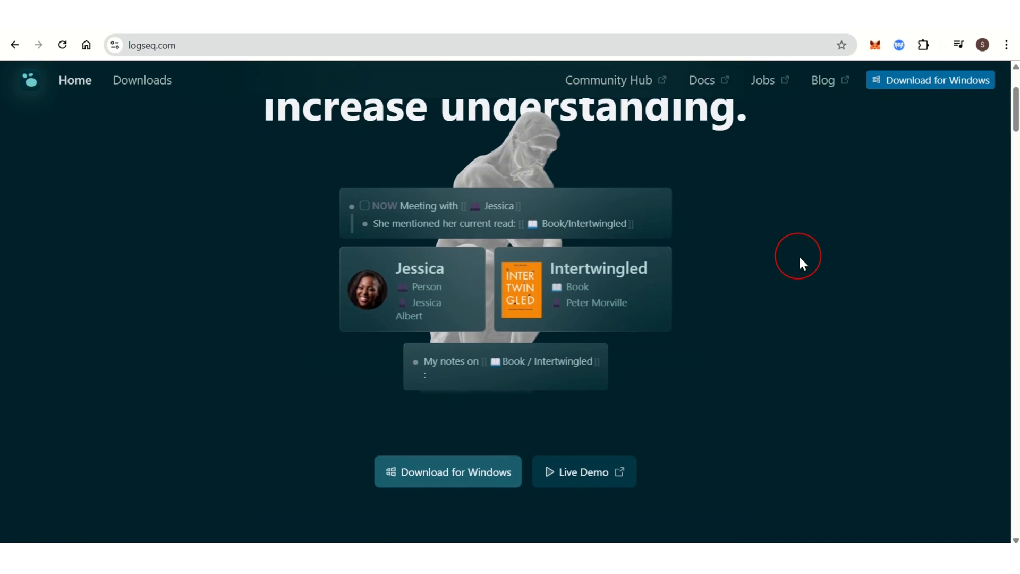
scroll(down, 3)
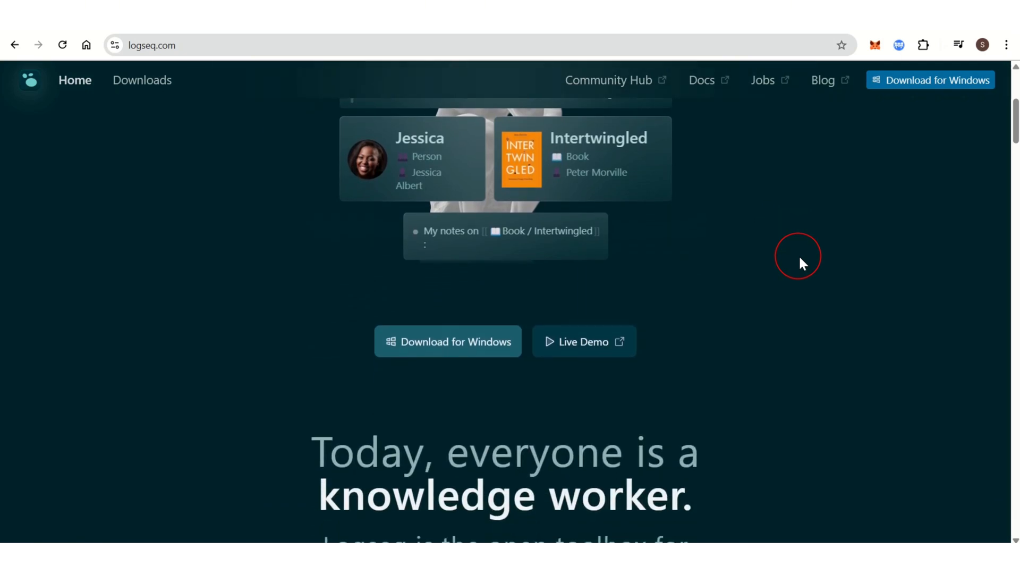
scroll(down, 3)
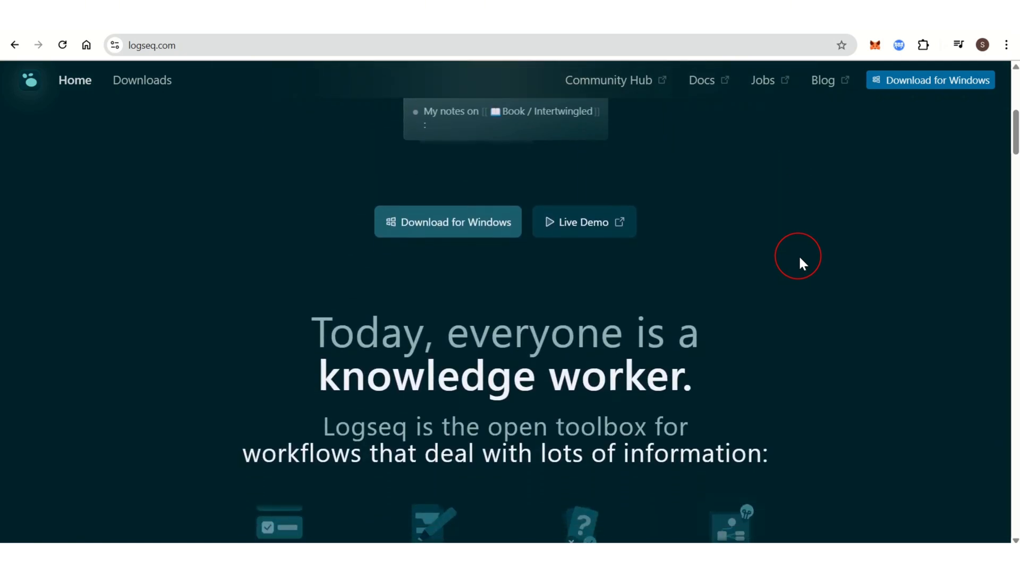
scroll(down, 3)
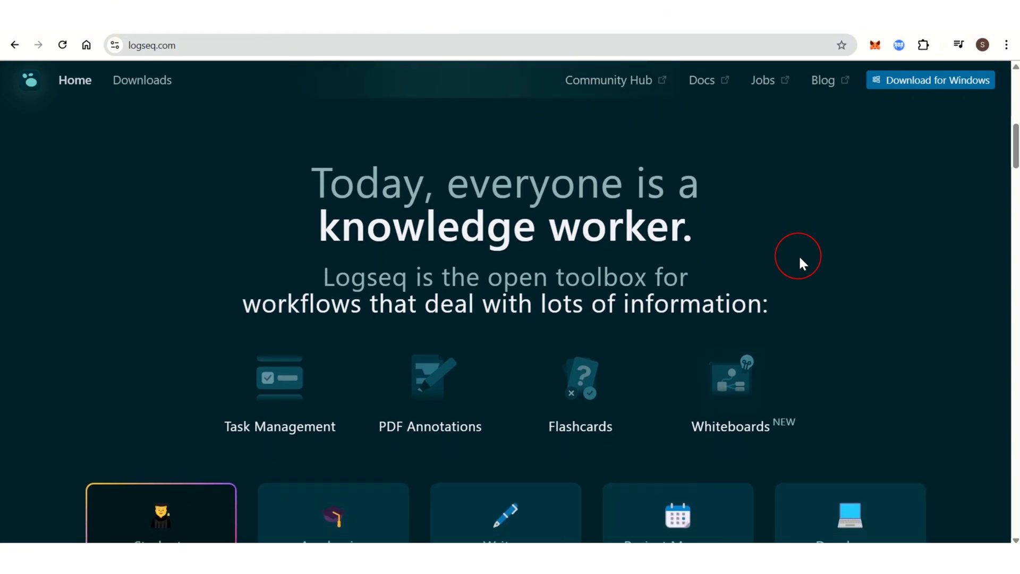
scroll(down, 3)
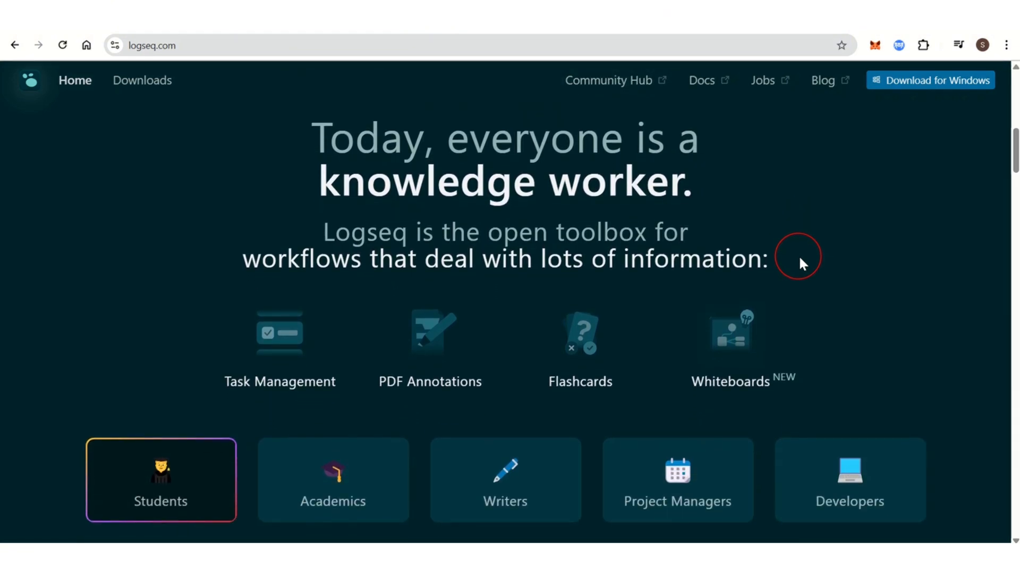
scroll(down, 3)
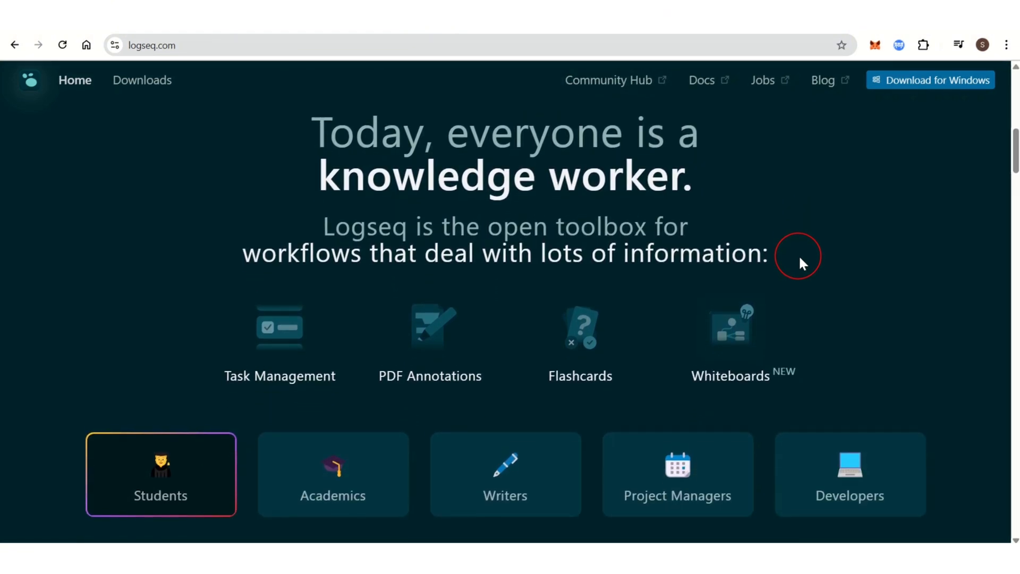
scroll(down, 3)
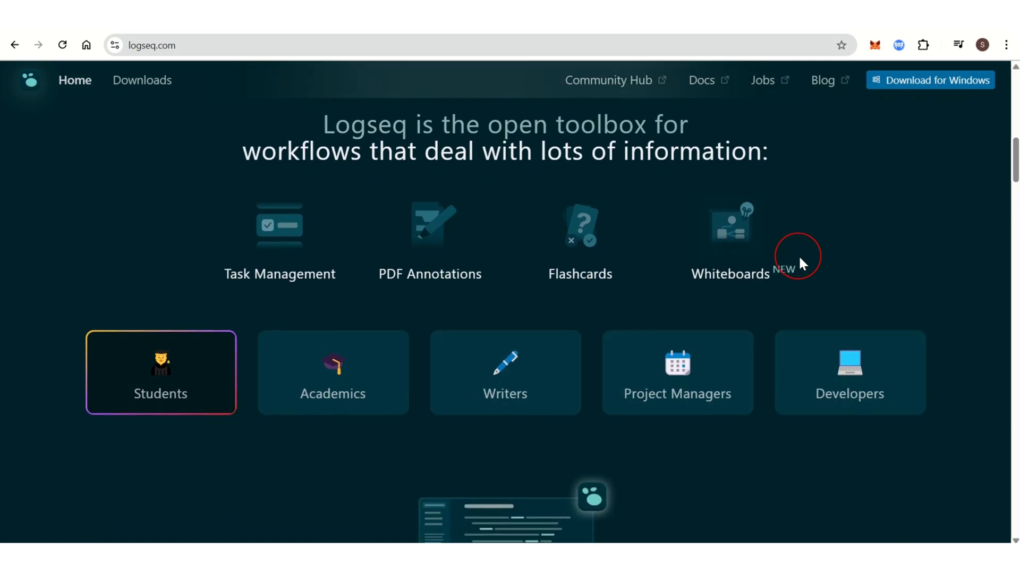
scroll(down, 3)
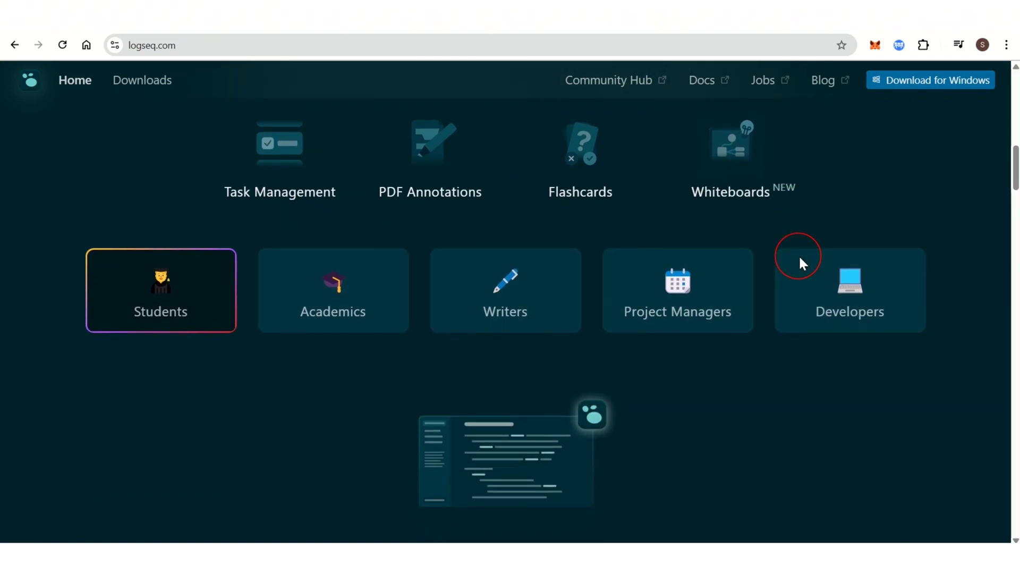
scroll(down, 3)
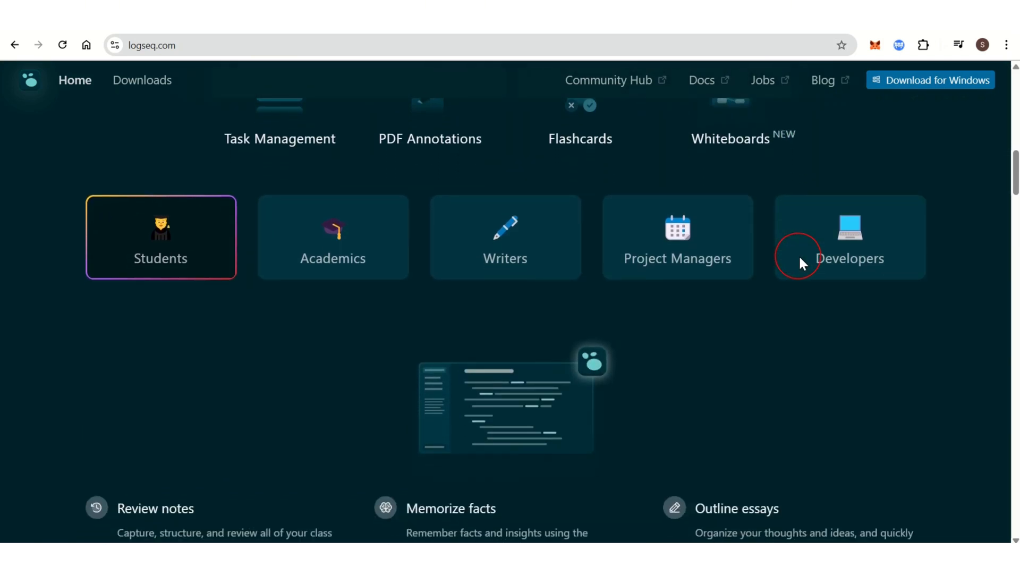
scroll(down, 3)
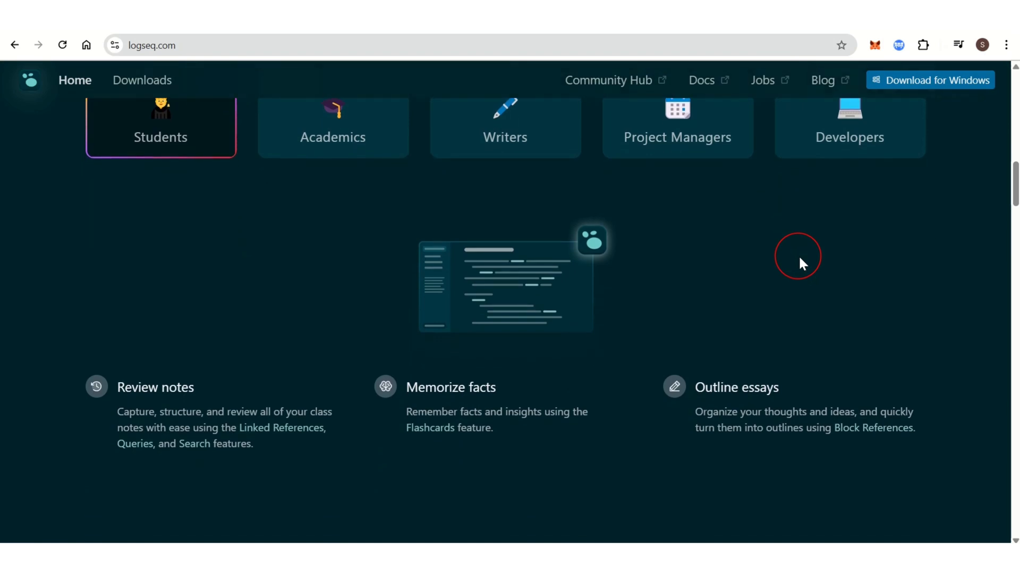
scroll(down, 3)
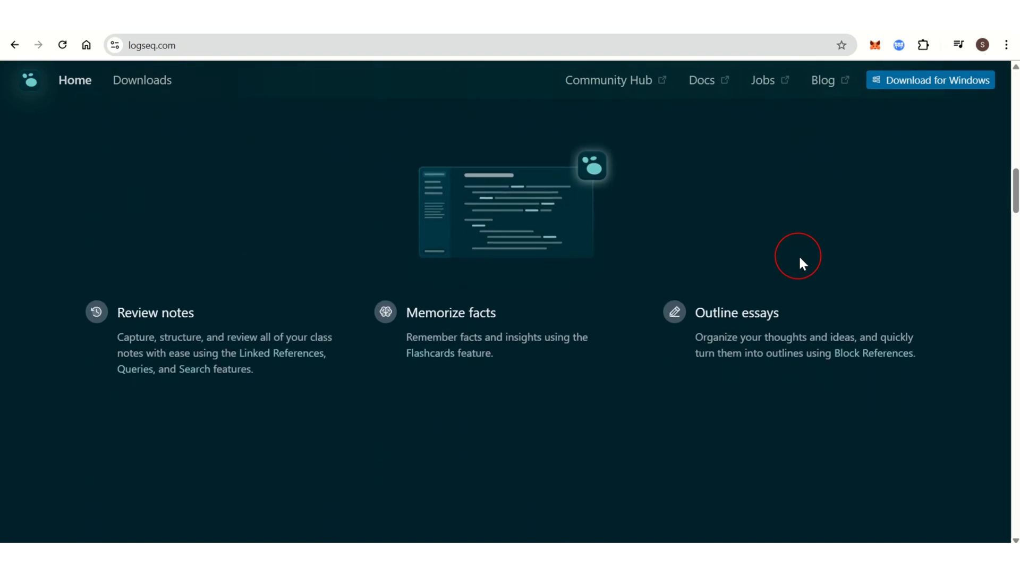
scroll(down, 3)
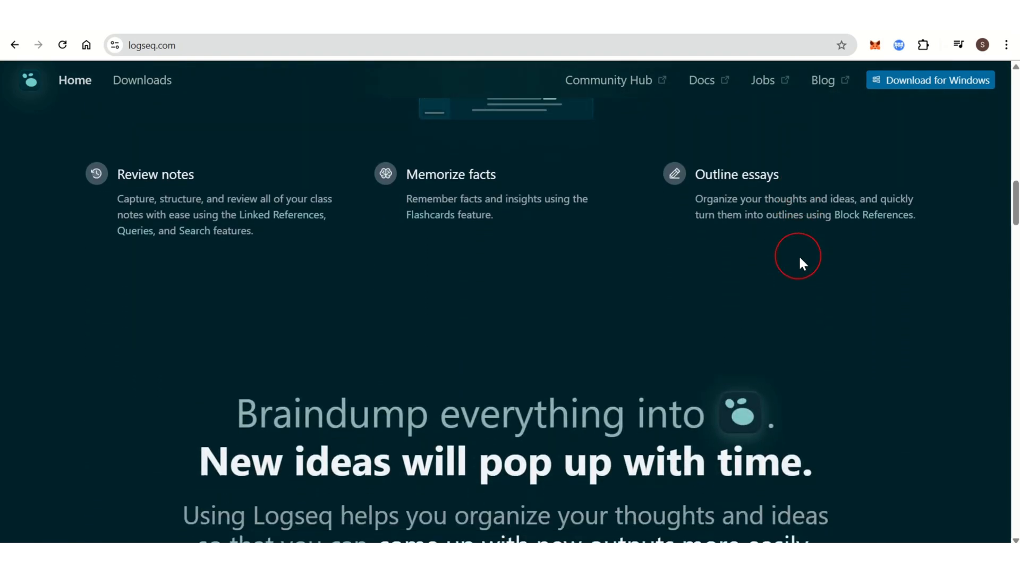
scroll(down, 3)
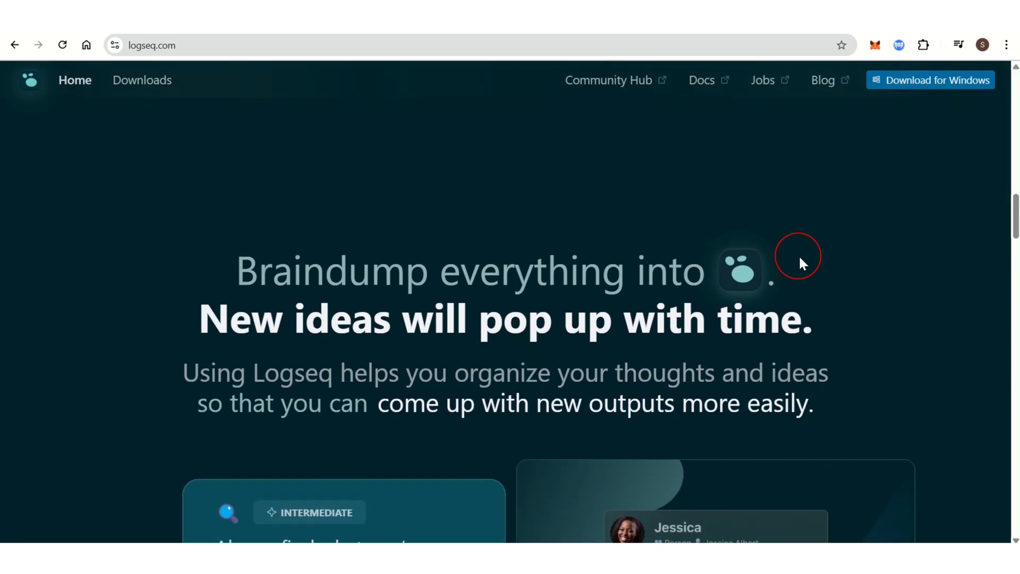
scroll(down, 3)
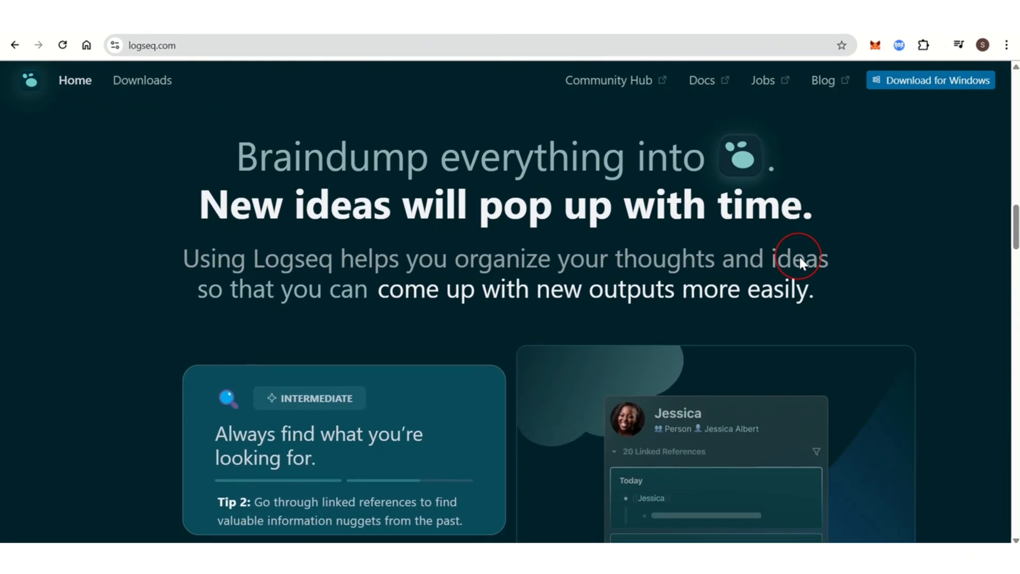
scroll(down, 3)
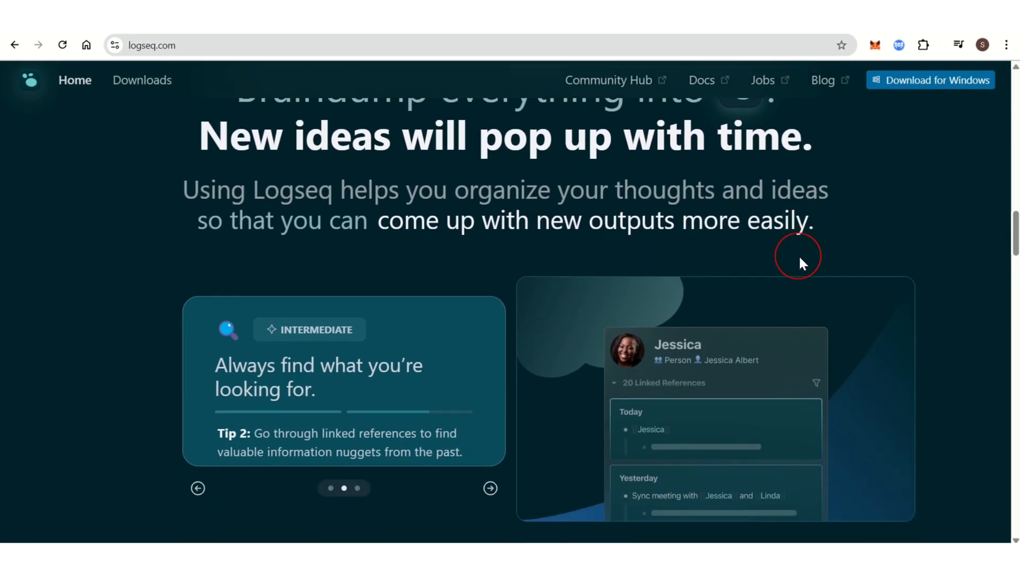
scroll(down, 3)
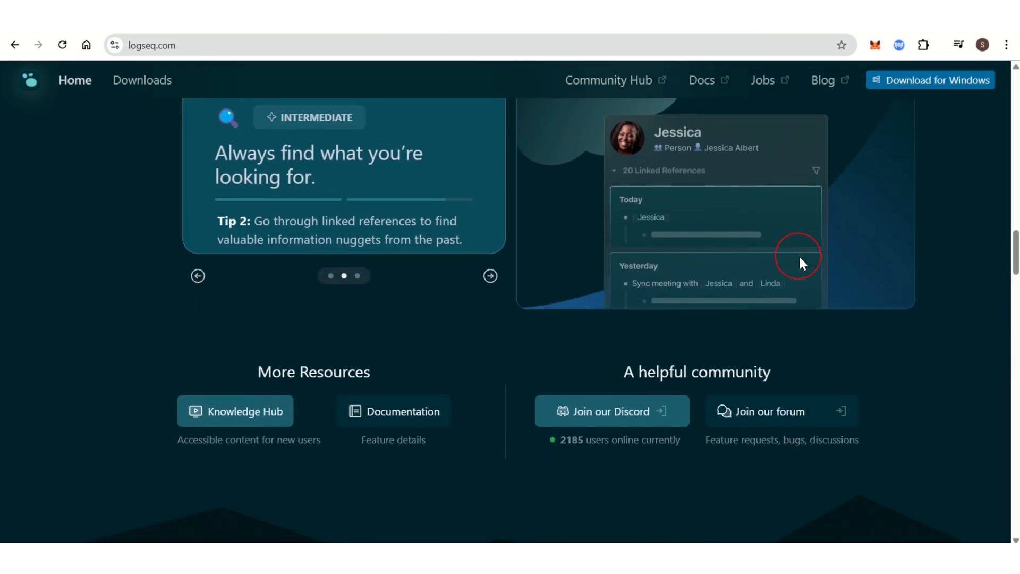
scroll(down, 3)
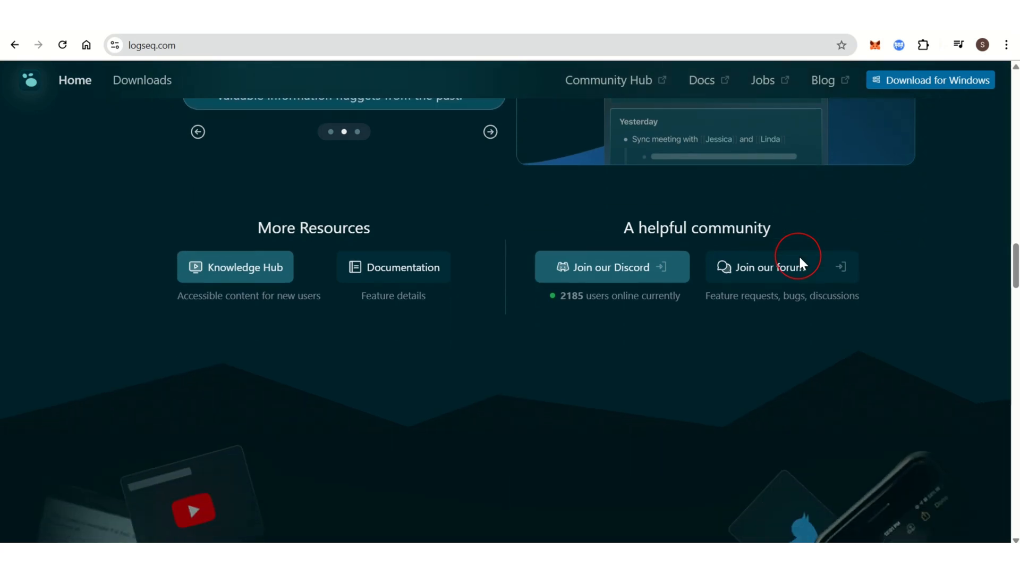
scroll(down, 3)
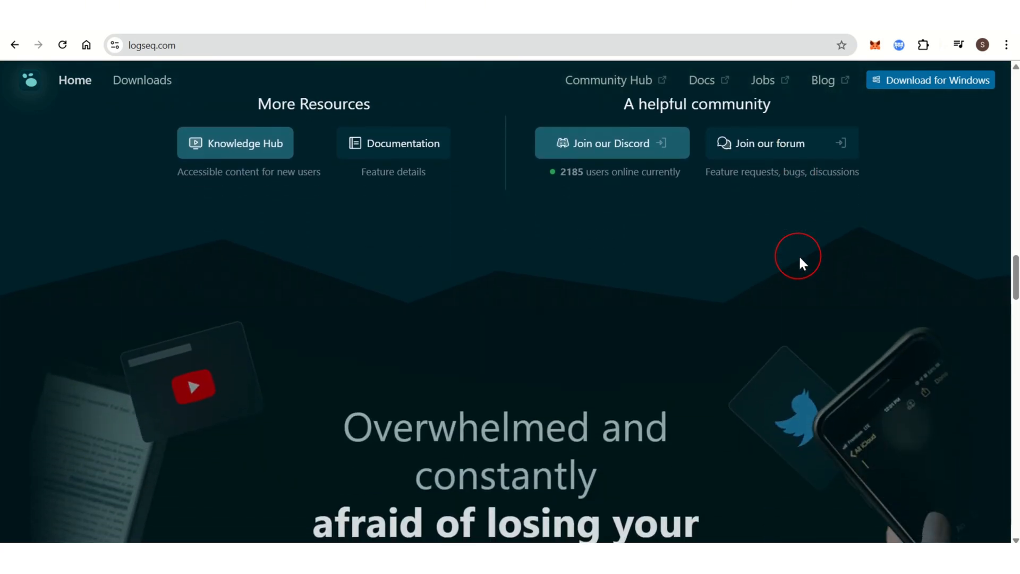
scroll(down, 3)
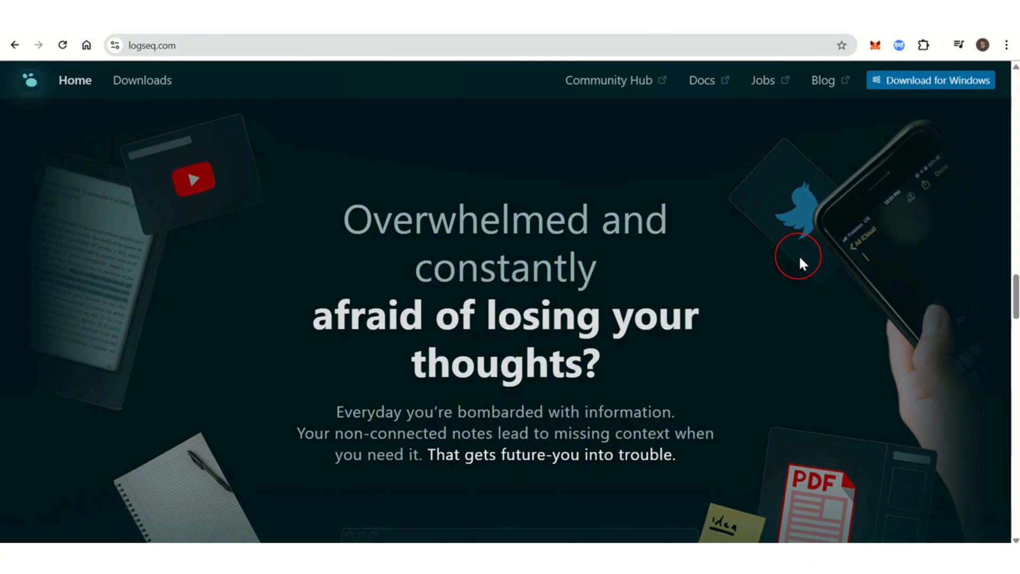
scroll(down, 3)
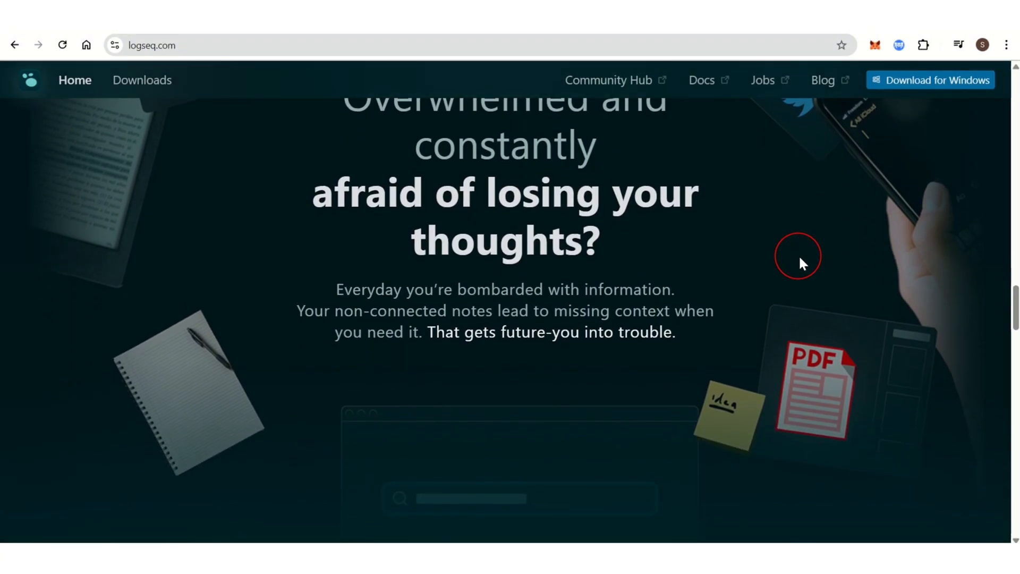
scroll(down, 3)
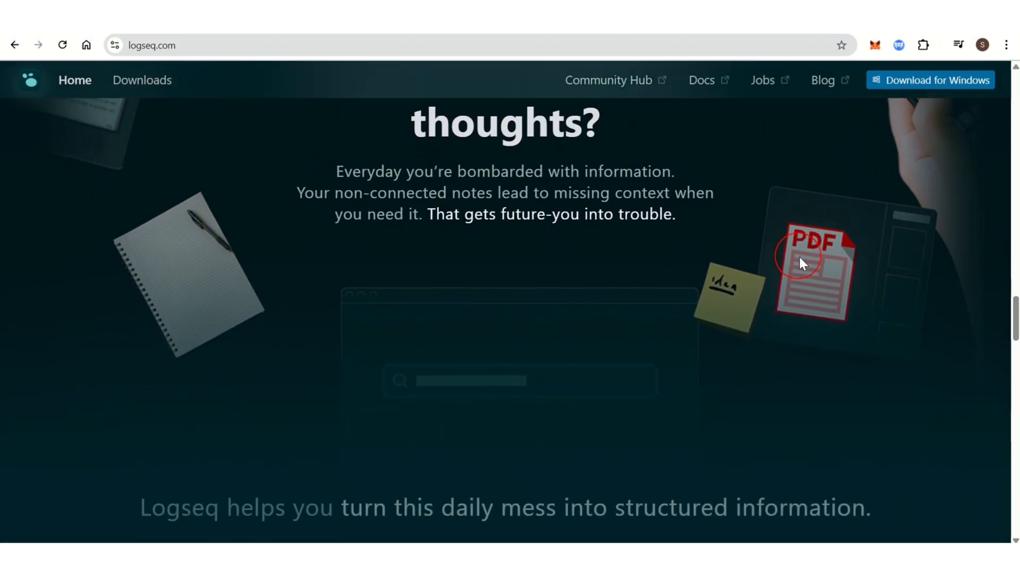
scroll(down, 3)
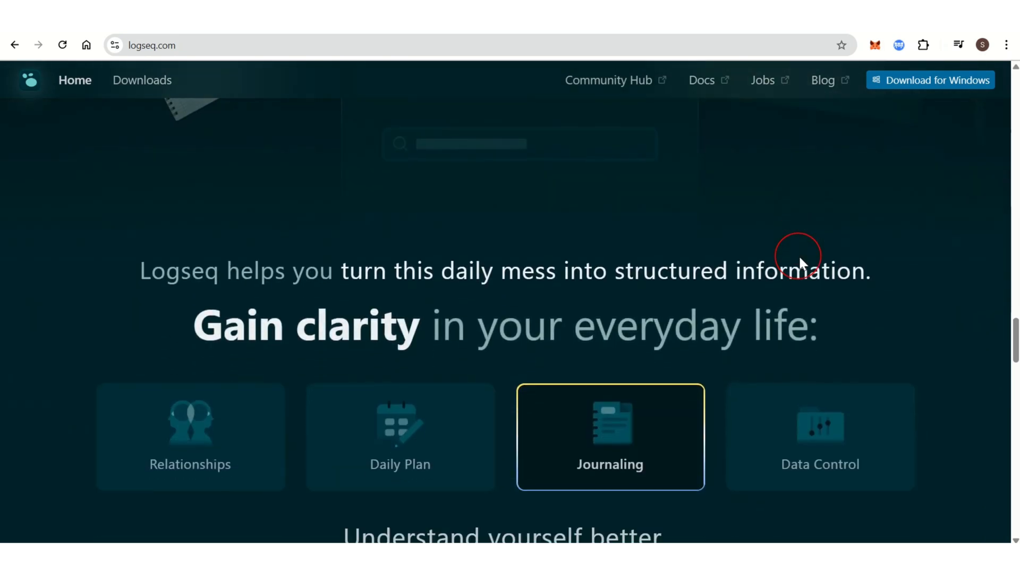
scroll(down, 3)
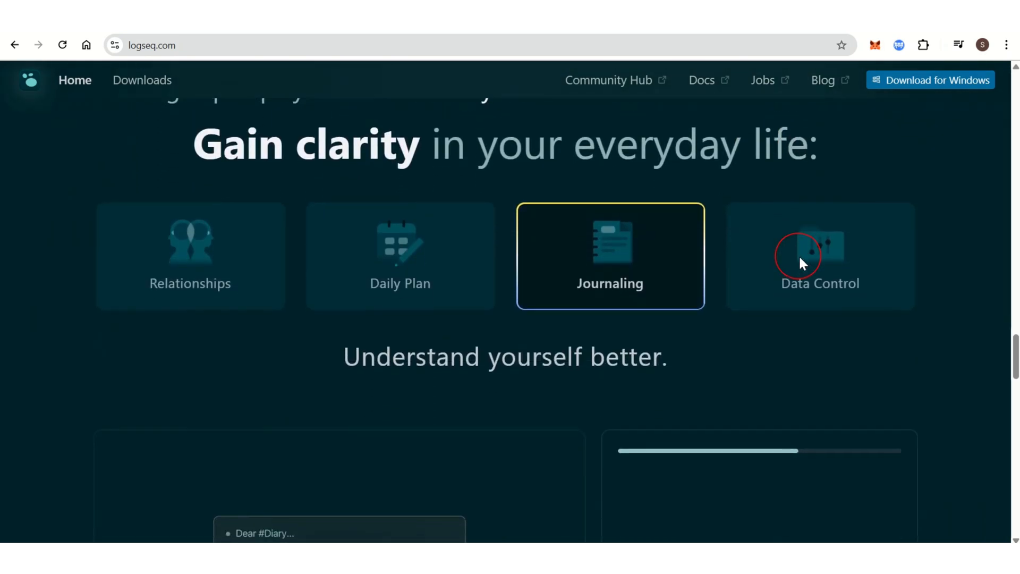
scroll(down, 3)
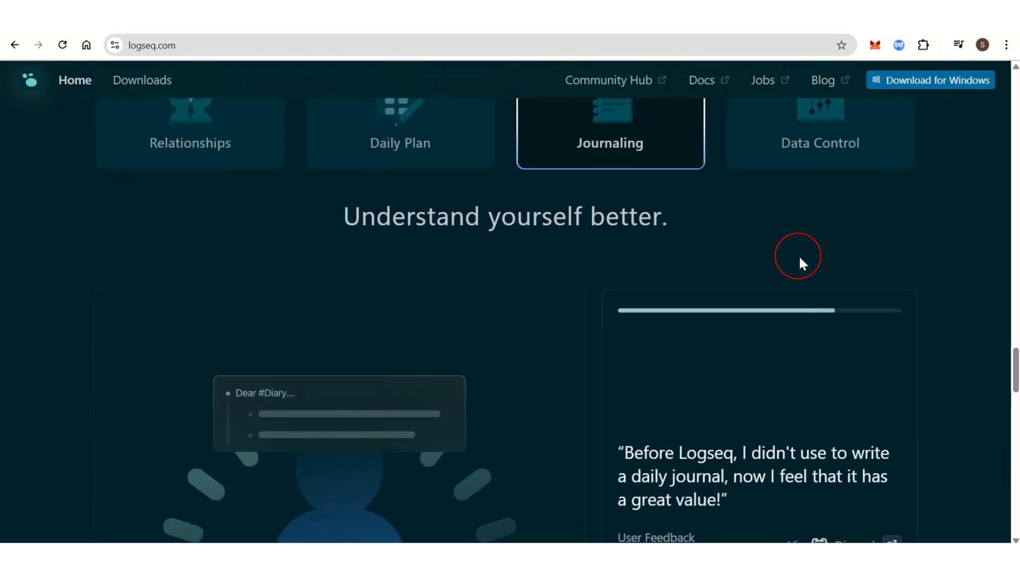
scroll(down, 3)
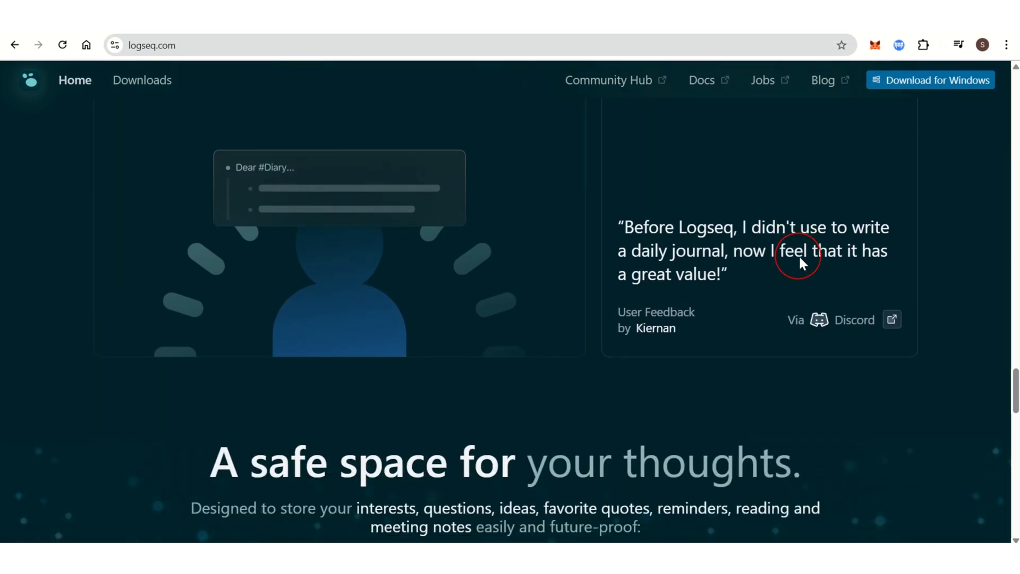
scroll(down, 3)
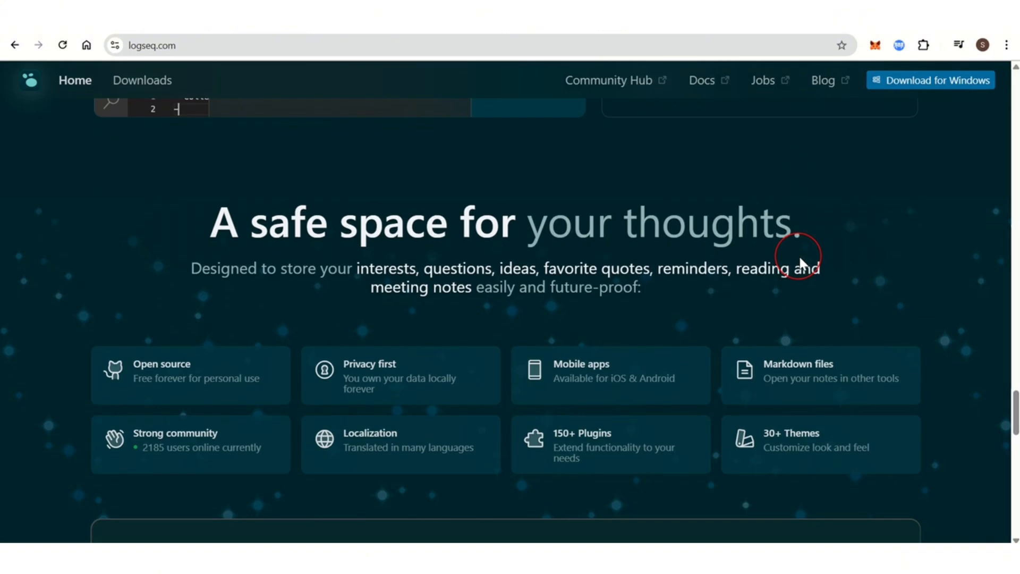
scroll(down, 3)
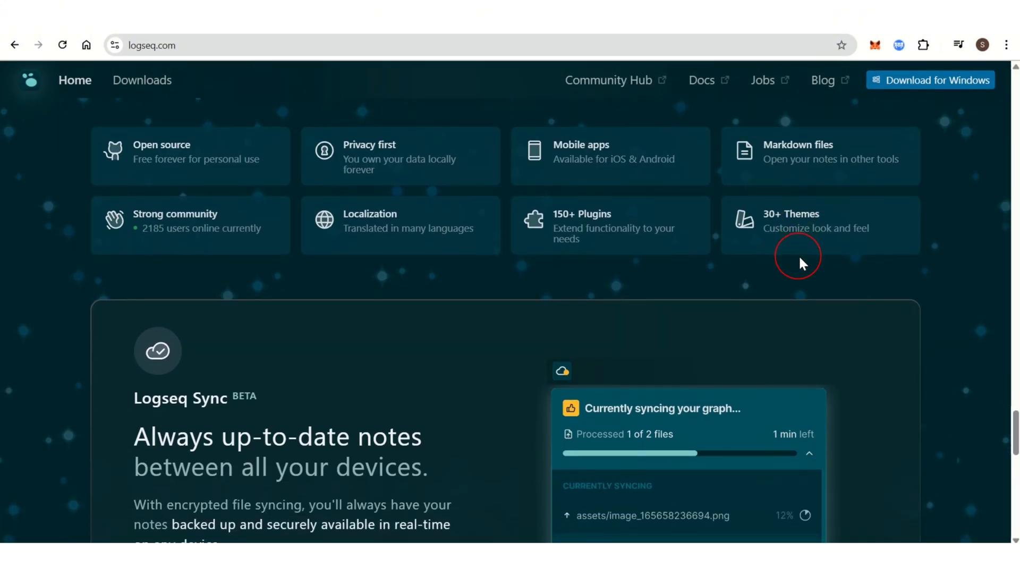
scroll(down, 3)
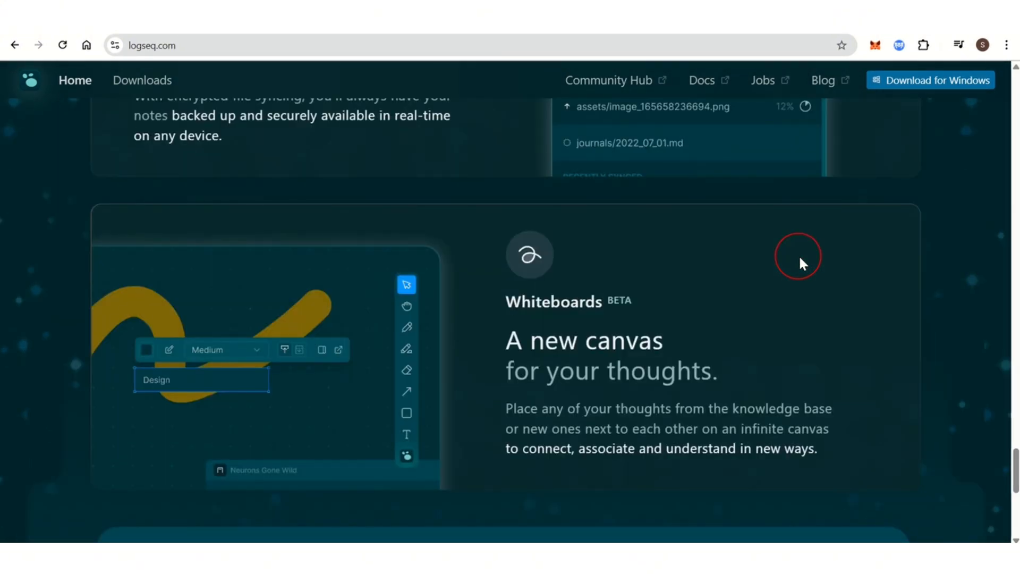
scroll(down, 3)
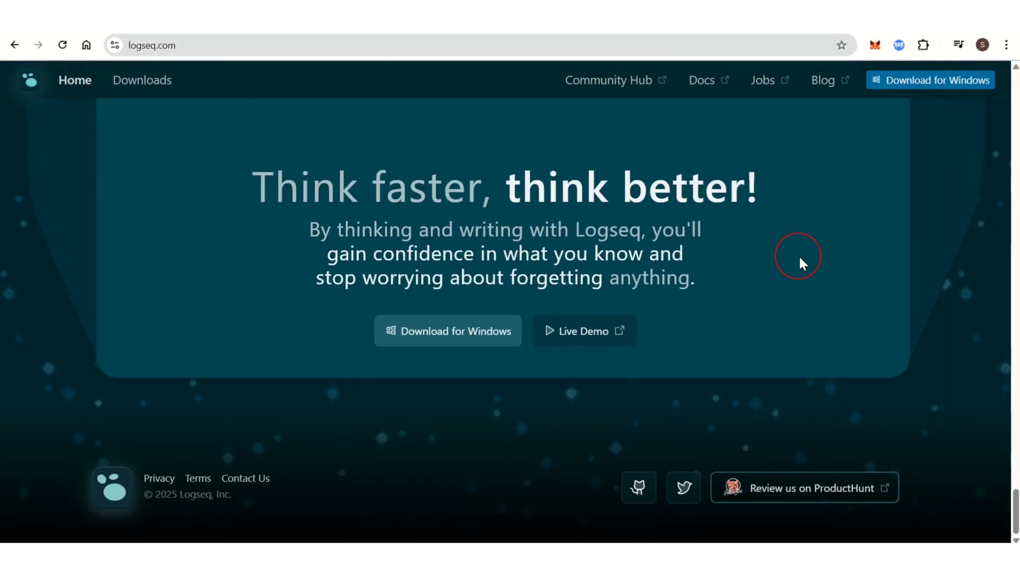
scroll(down, 3)
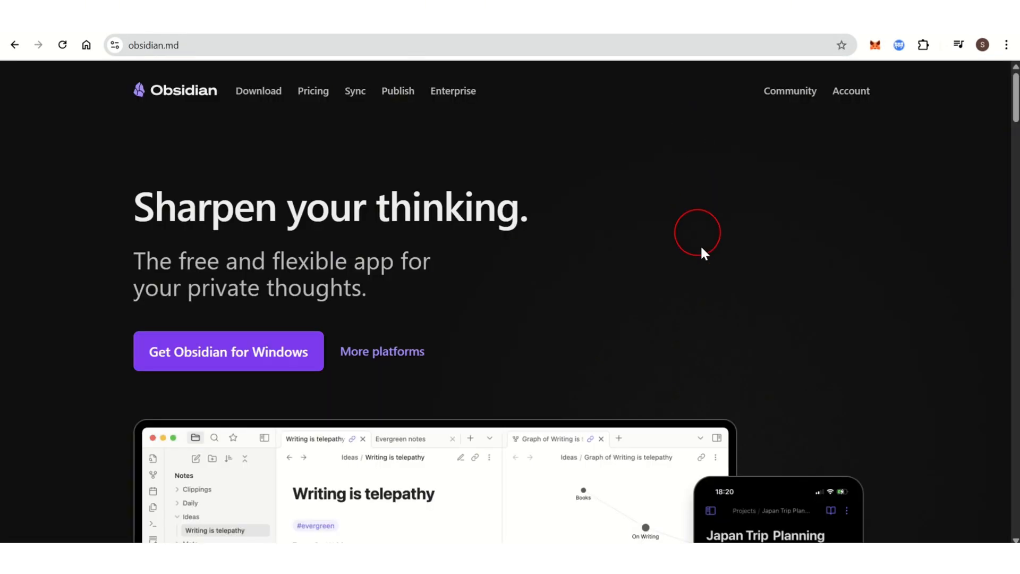
mouse_move(703, 305)
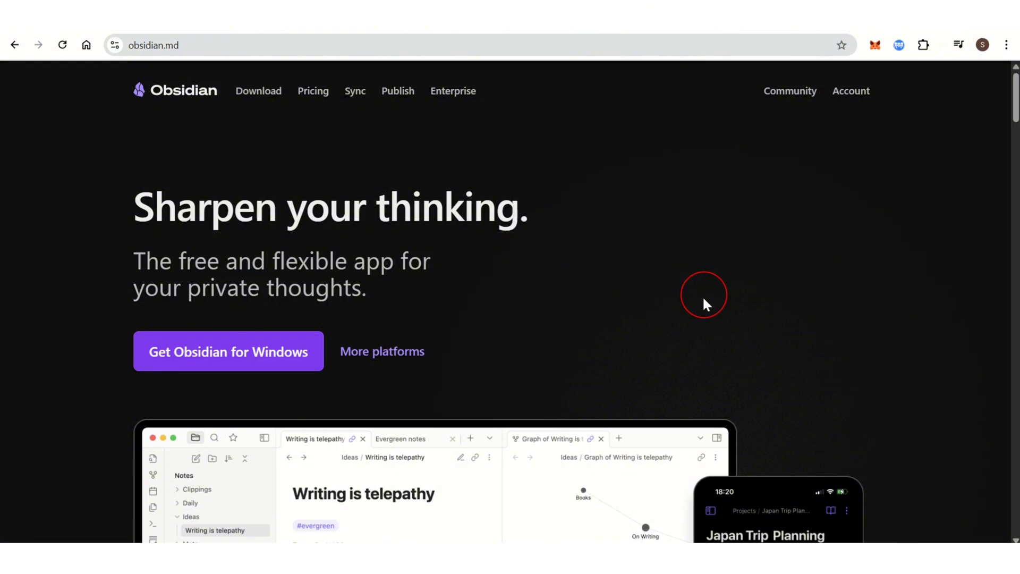
scroll(down, 3)
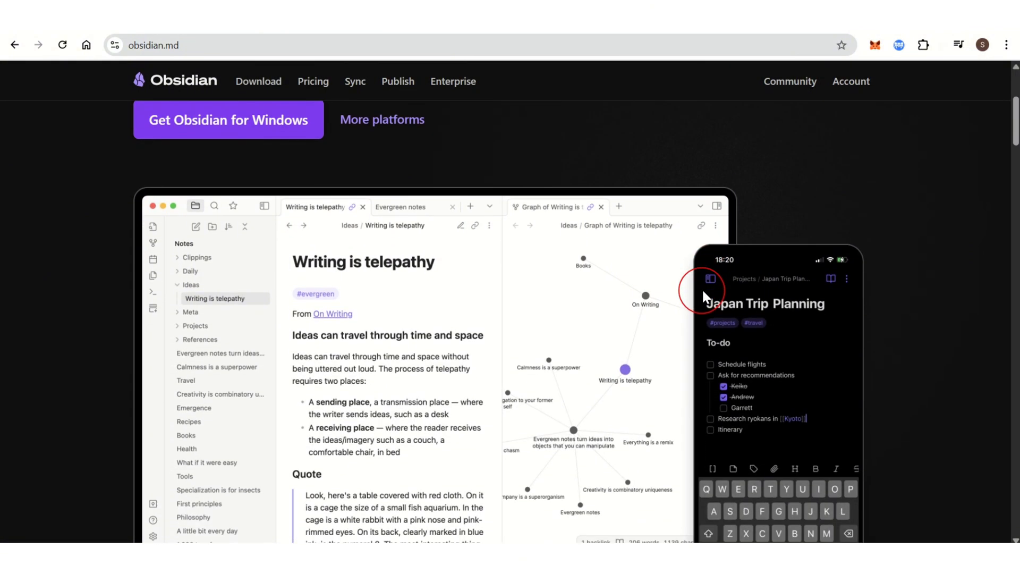
scroll(down, 3)
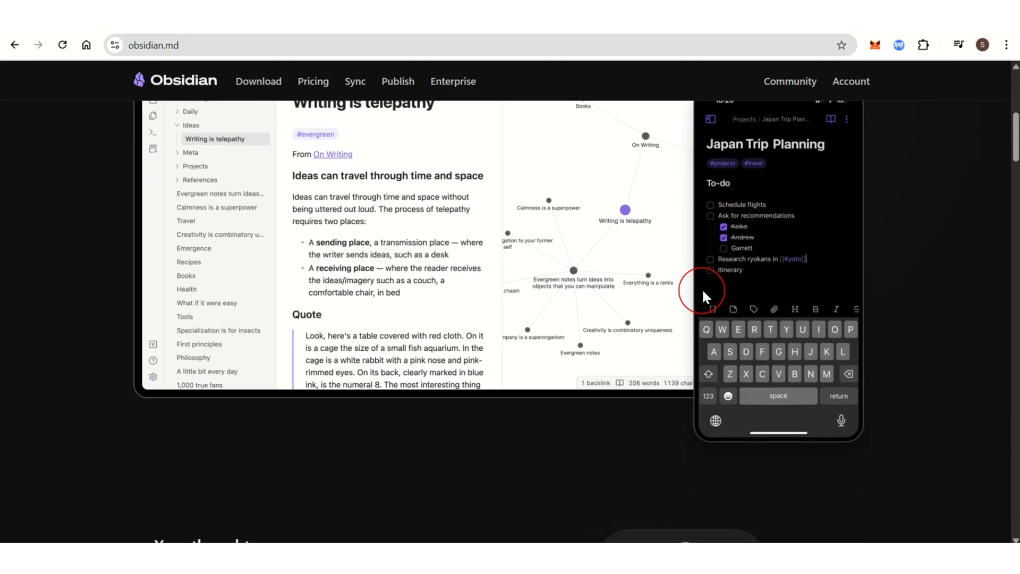
scroll(down, 3)
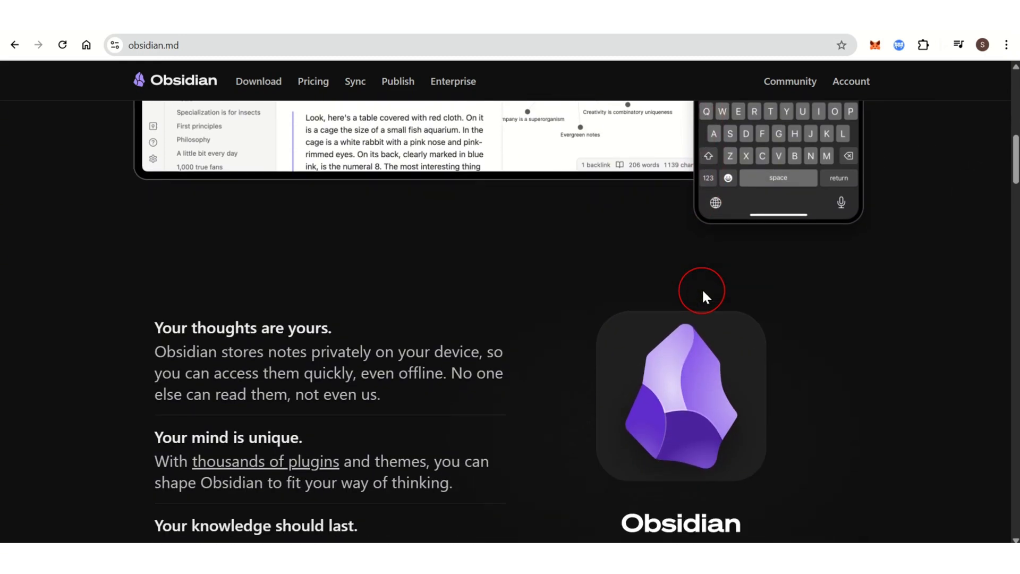
scroll(down, 3)
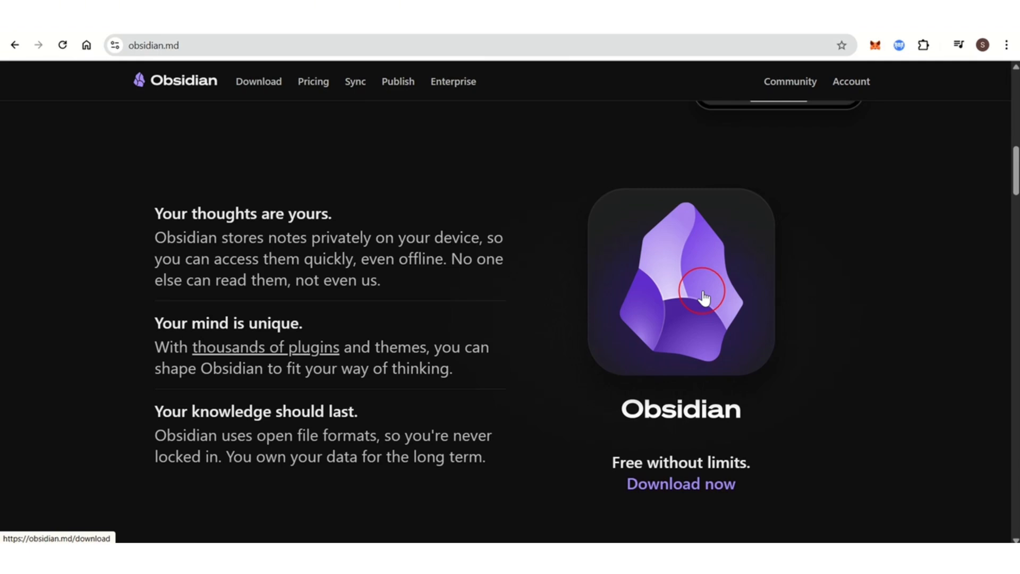
scroll(down, 3)
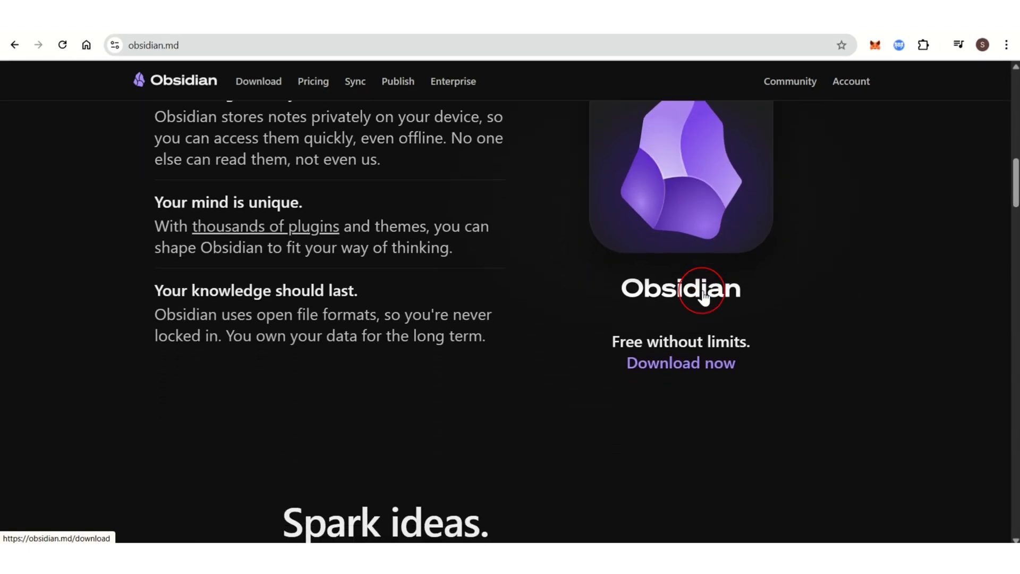
scroll(down, 3)
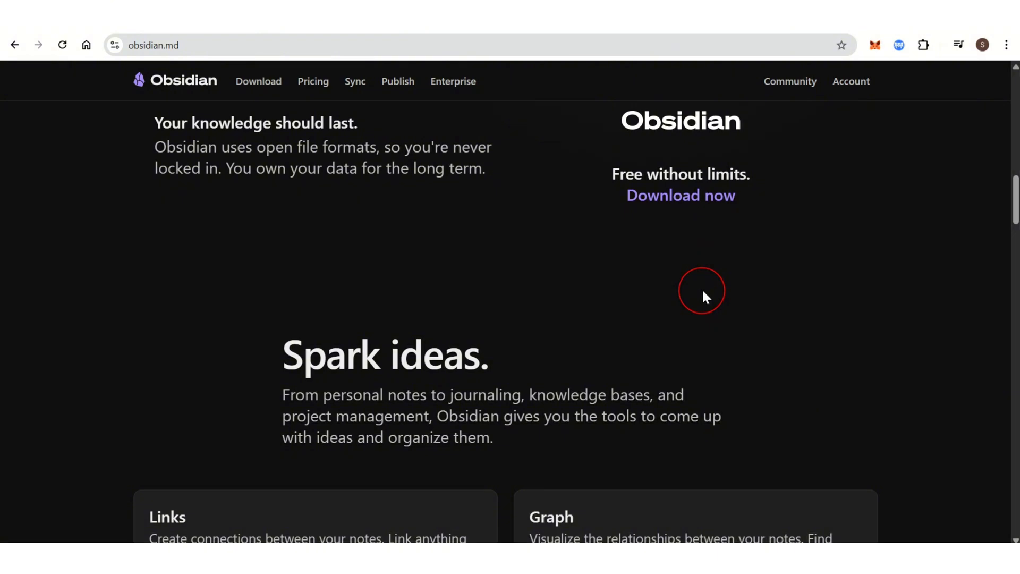
scroll(down, 3)
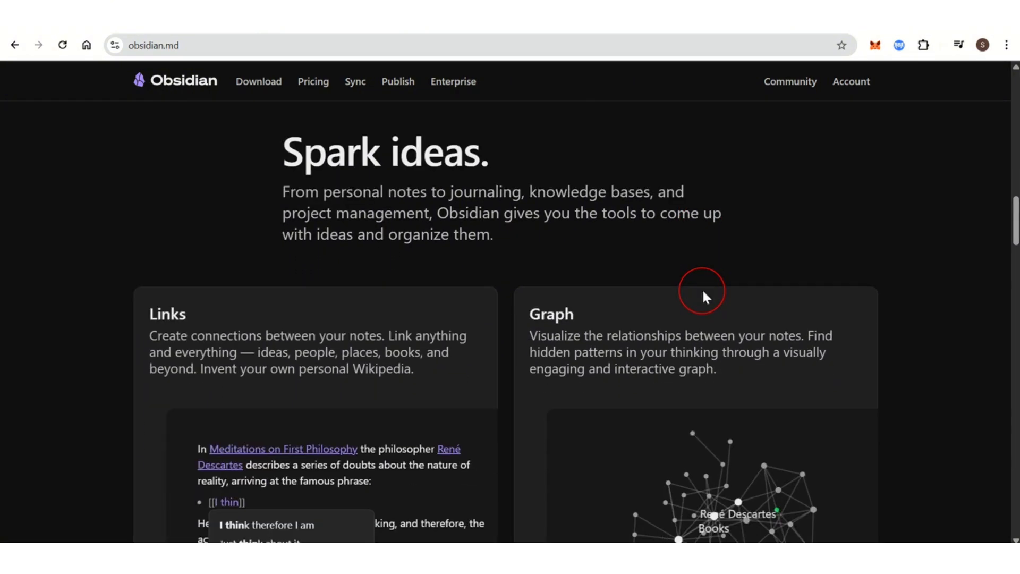
scroll(down, 3)
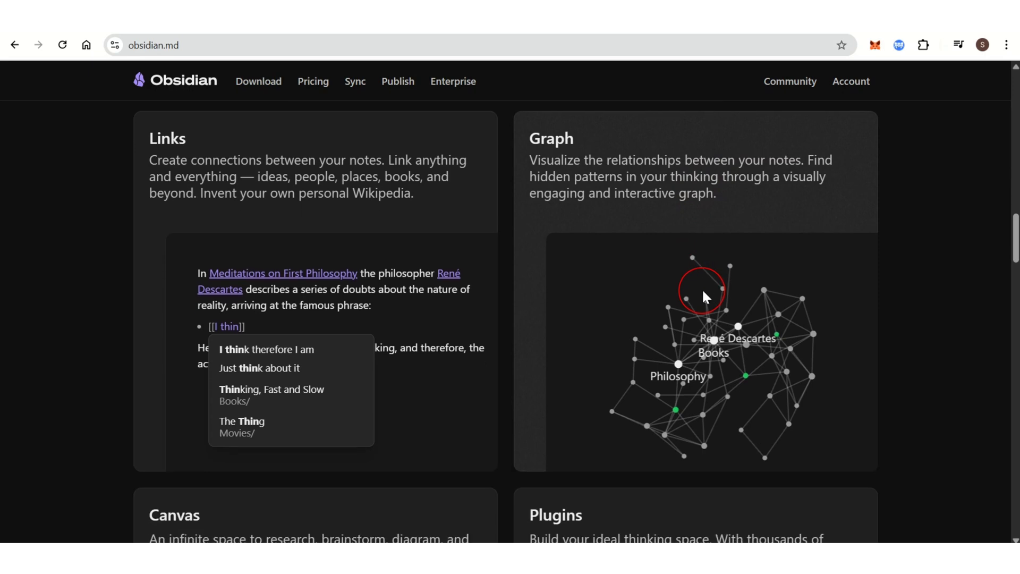
scroll(down, 3)
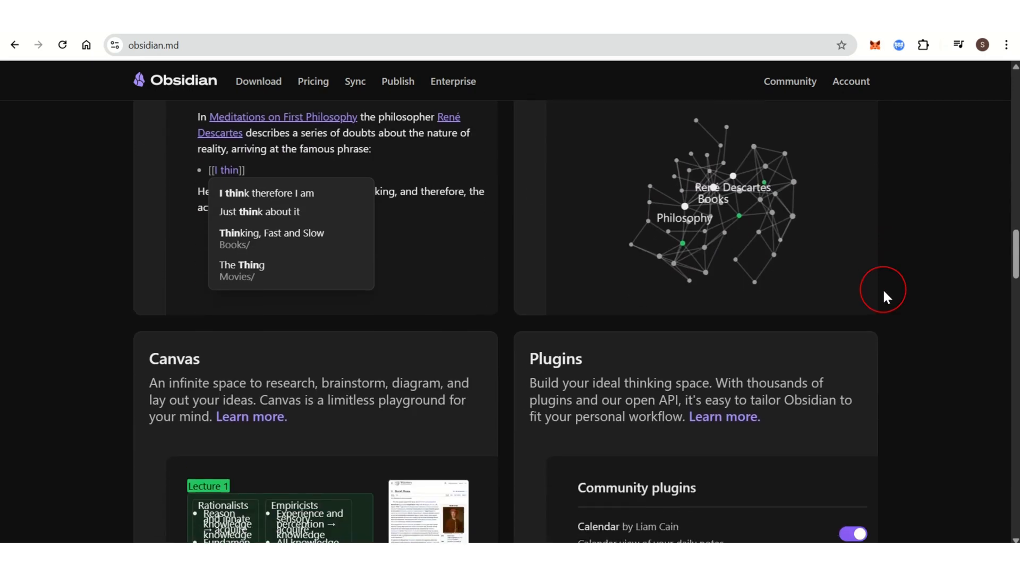
scroll(down, 3)
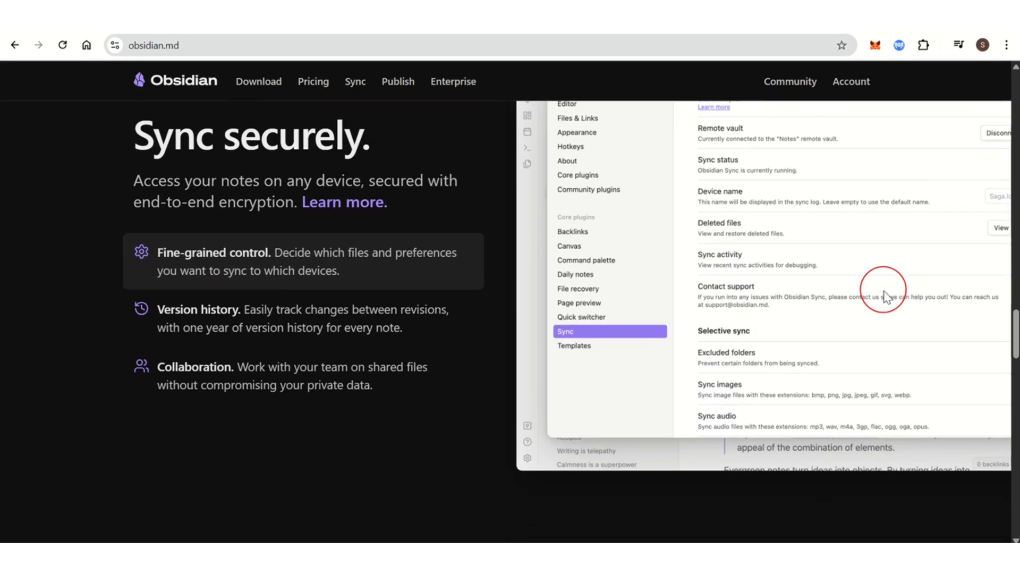
scroll(down, 3)
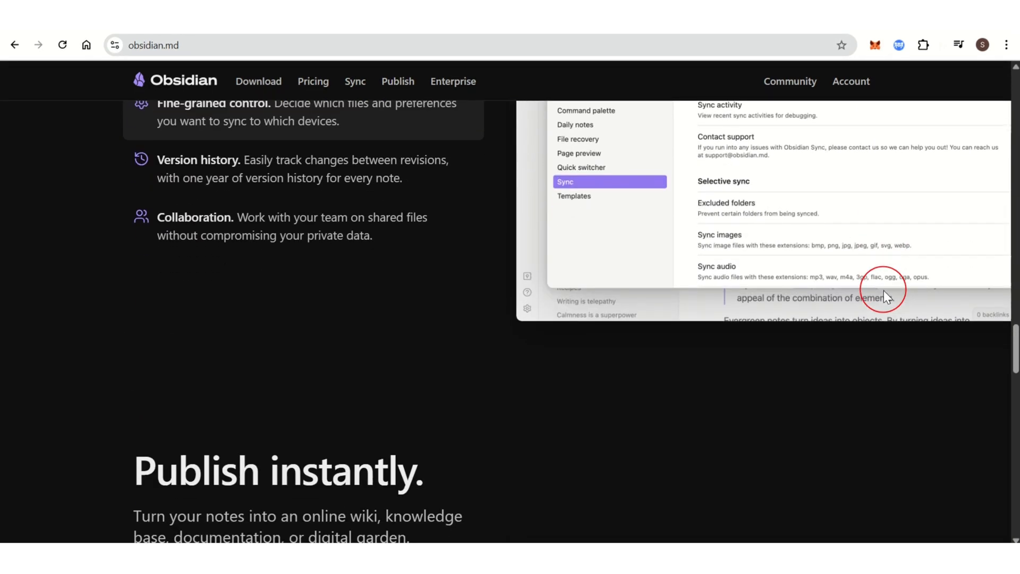
scroll(down, 3)
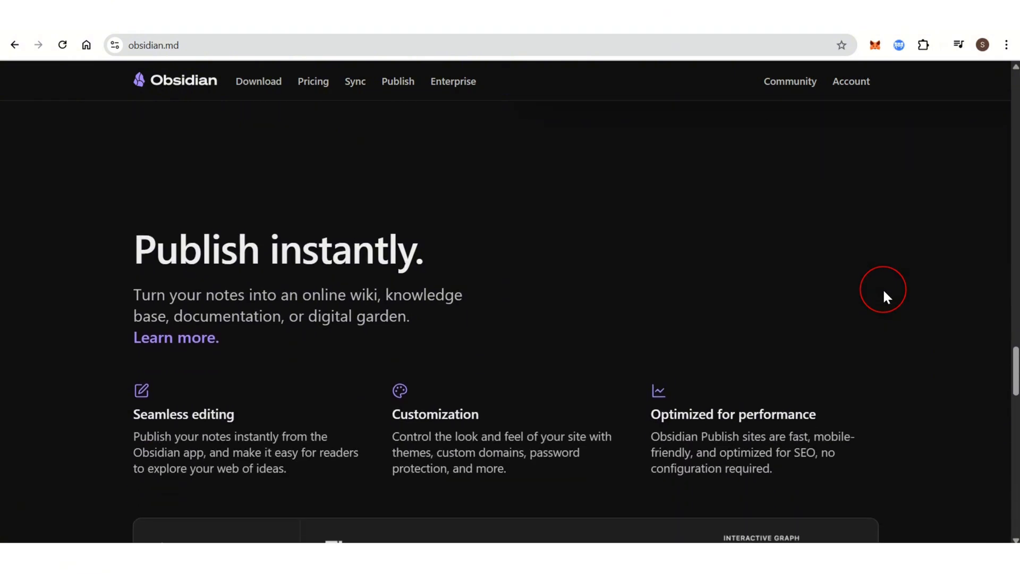
scroll(down, 3)
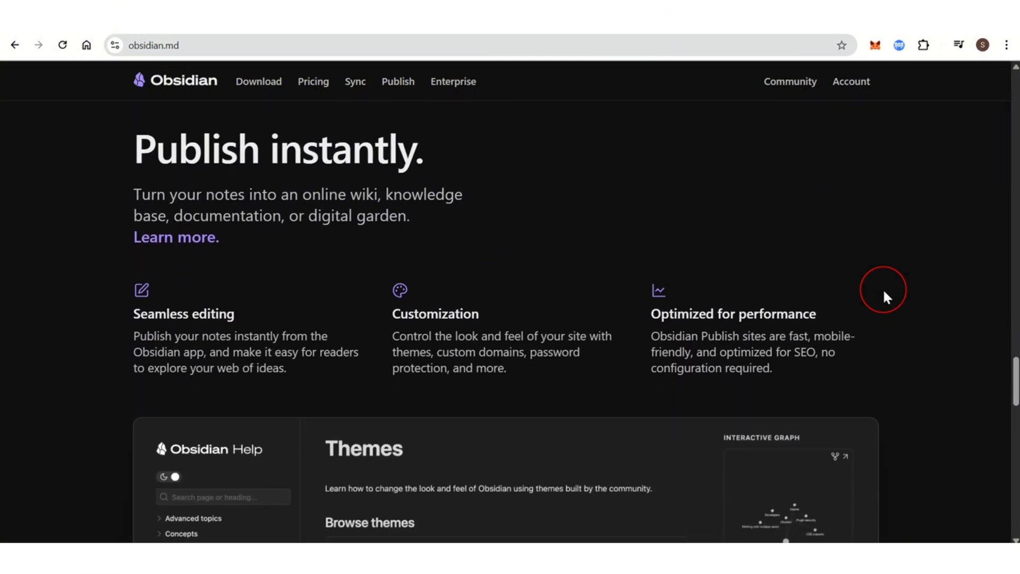
scroll(down, 3)
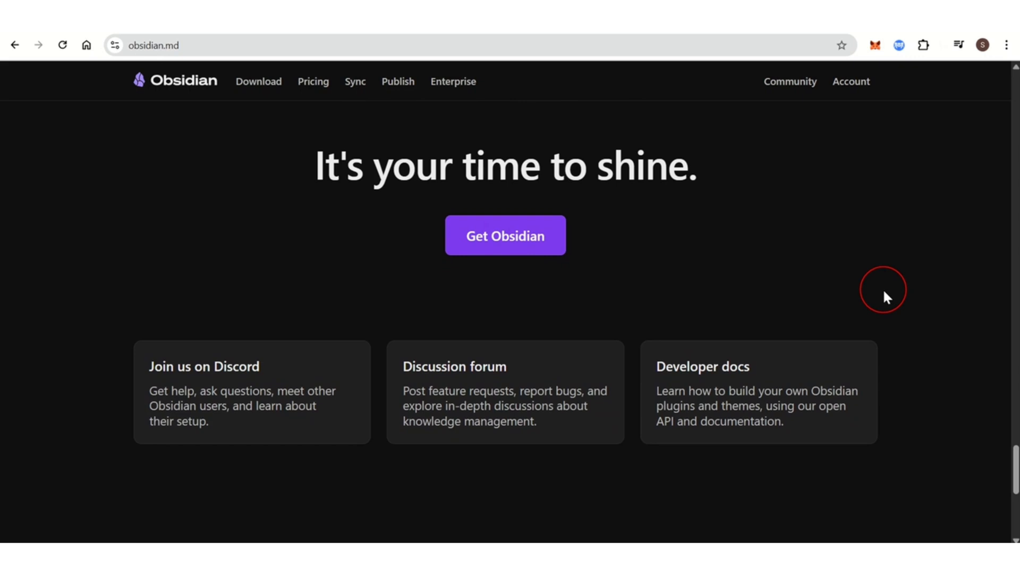
scroll(down, 3)
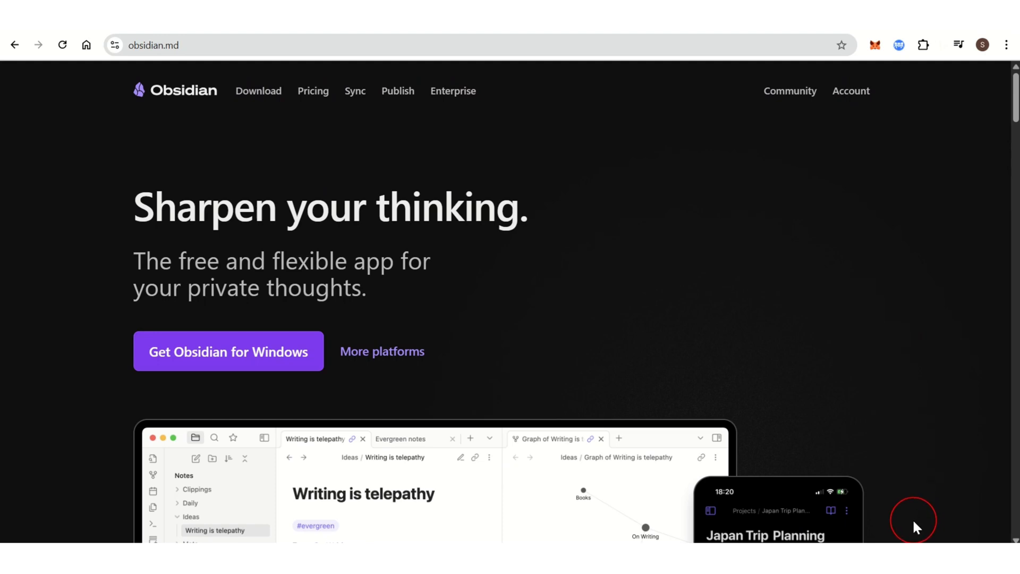
mouse_move(936, 514)
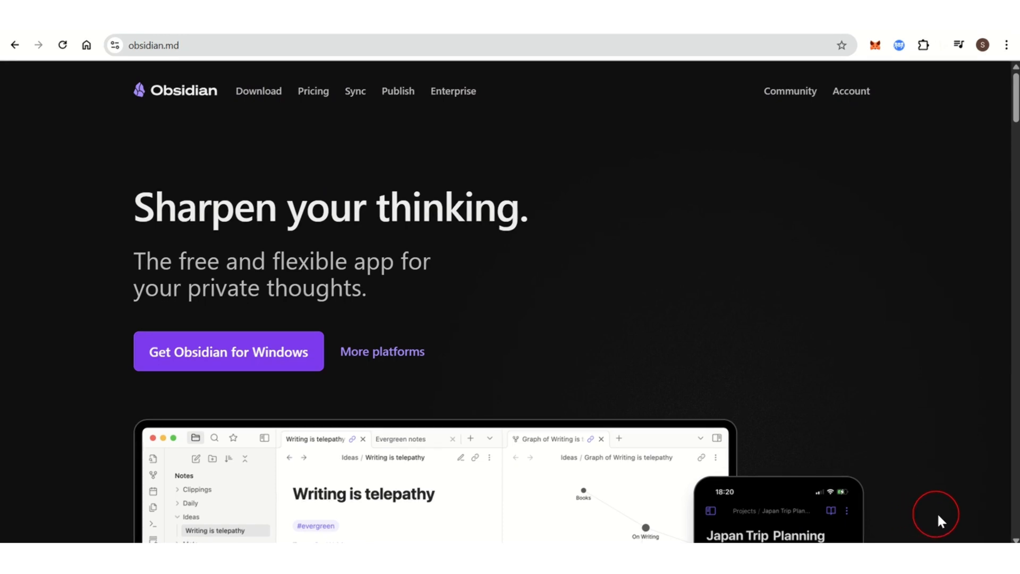